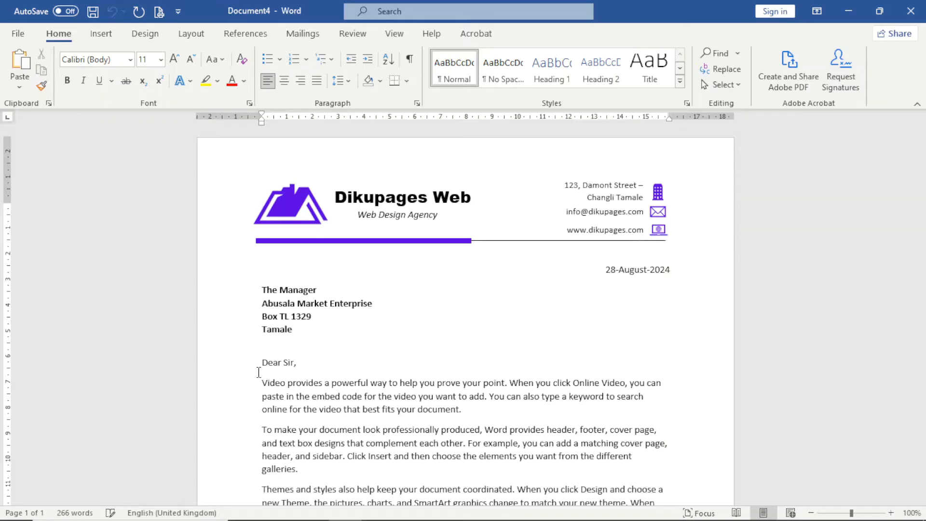
# - Select and copy the whole Dikupages Web letter, then start a new document
pyautogui.press('ctrl+a')
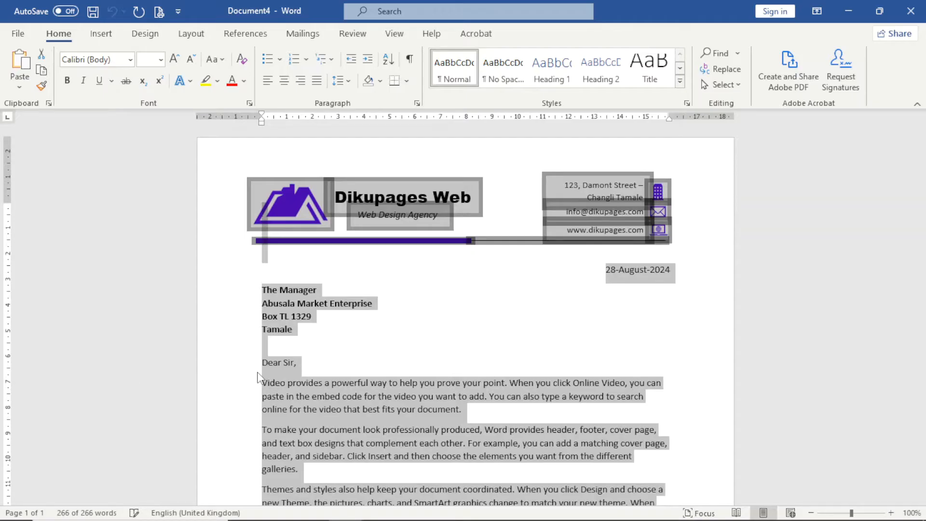
pyautogui.press('ctrl+c')
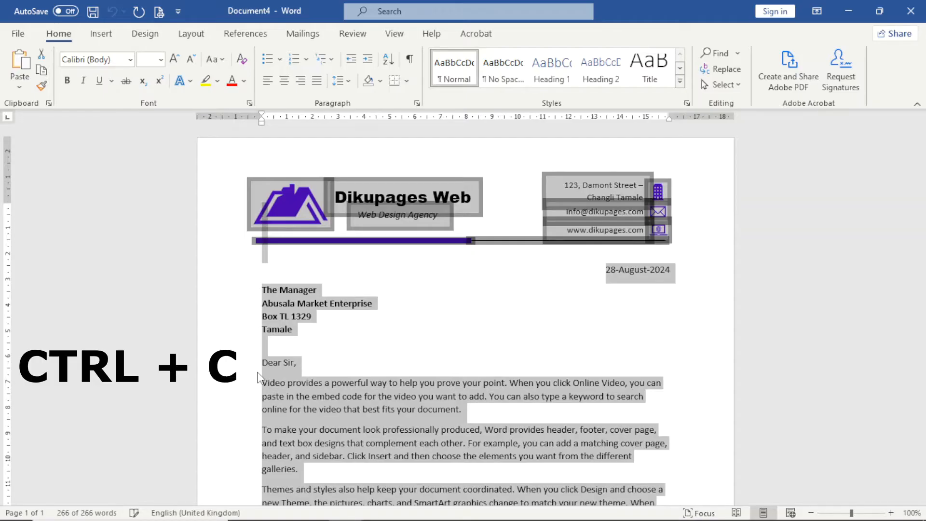
pyautogui.press('ctrl+c')
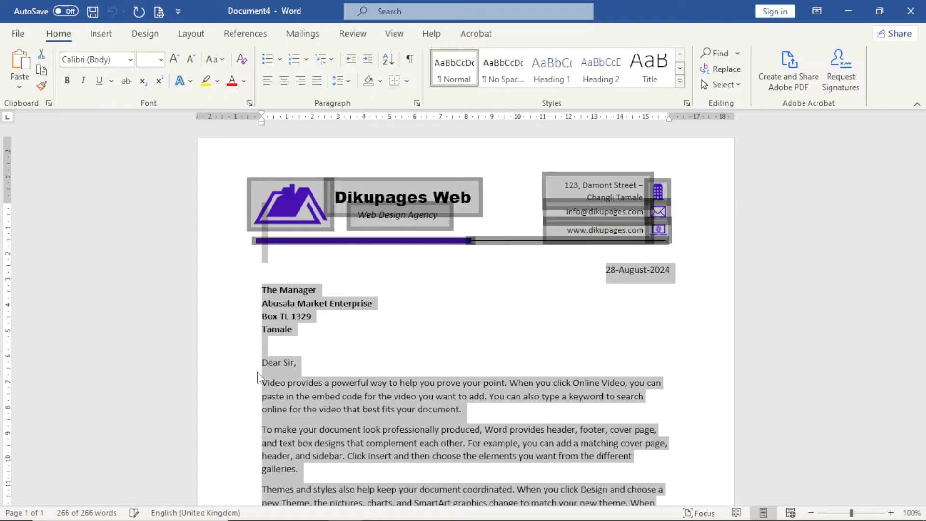
pyautogui.press('ctrl+n')
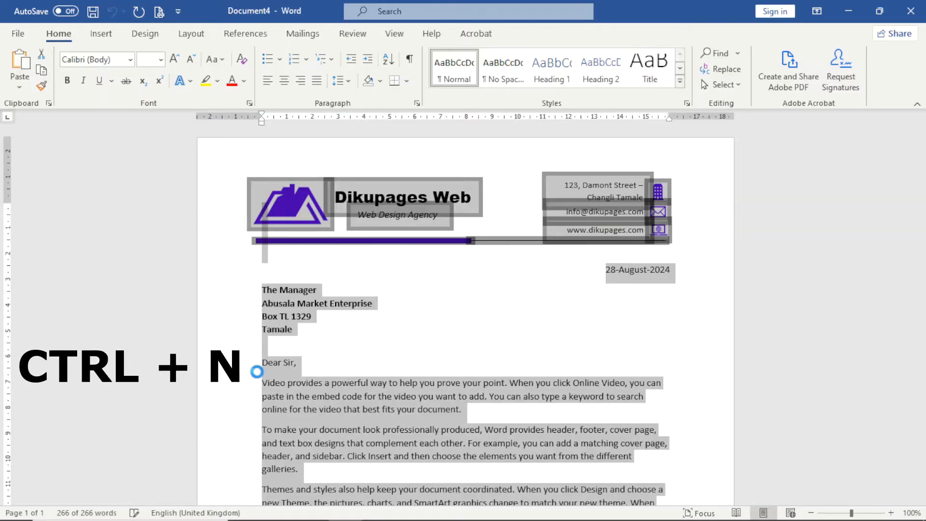
# - Create a new blank document and keep its orientation set to Portrait
pyautogui.press('ctrl+n')
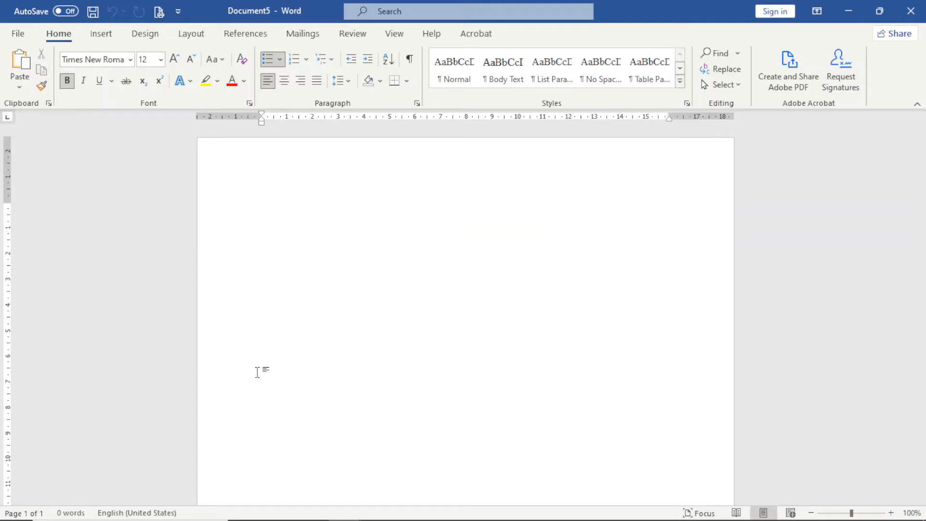
pyautogui.moveTo(192, 34)
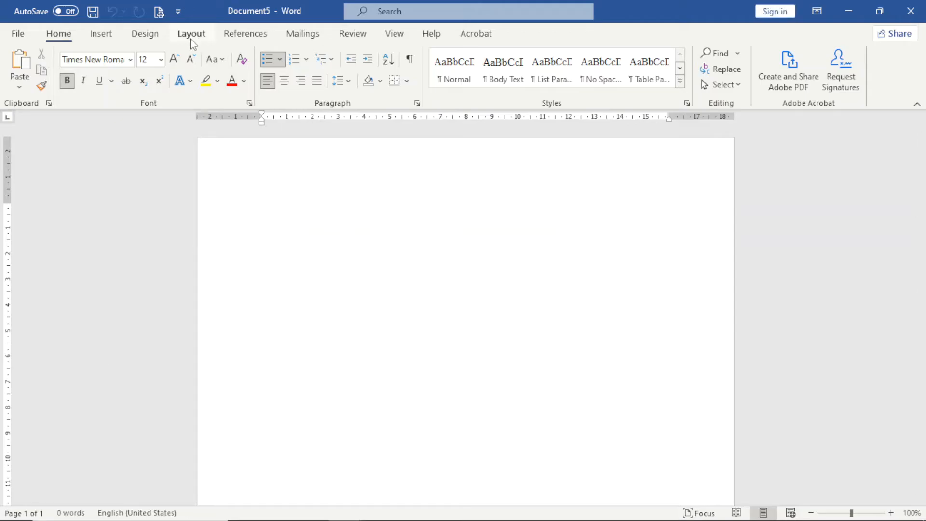
pyautogui.click(59, 68)
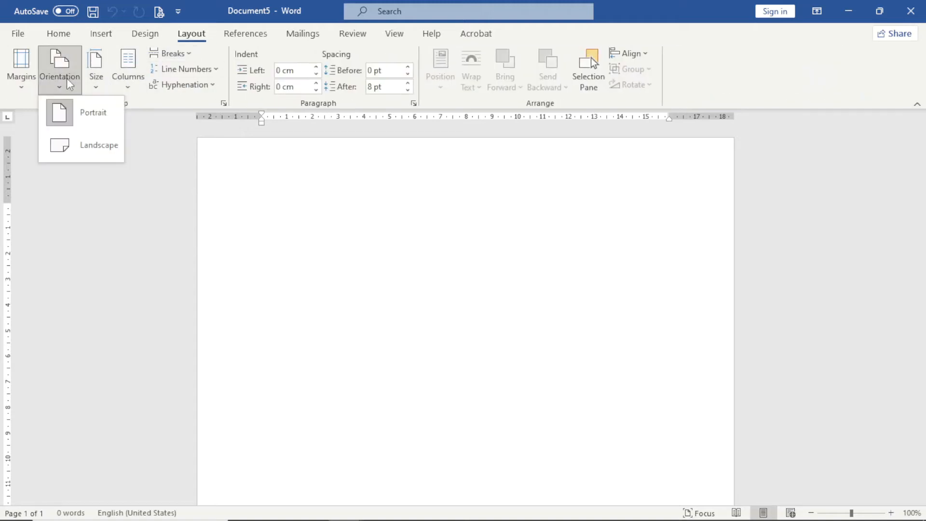
pyautogui.moveTo(82, 145)
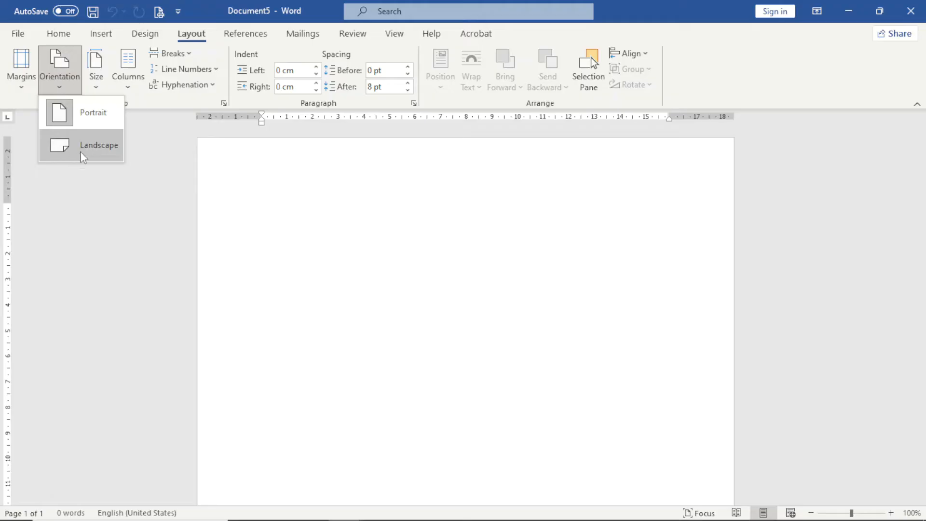
pyautogui.moveTo(75, 113)
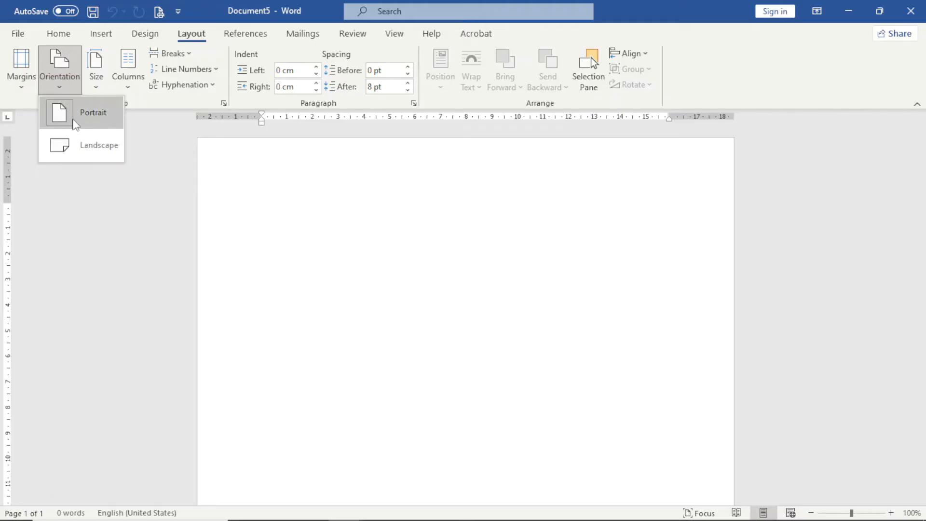
pyautogui.click(93, 112)
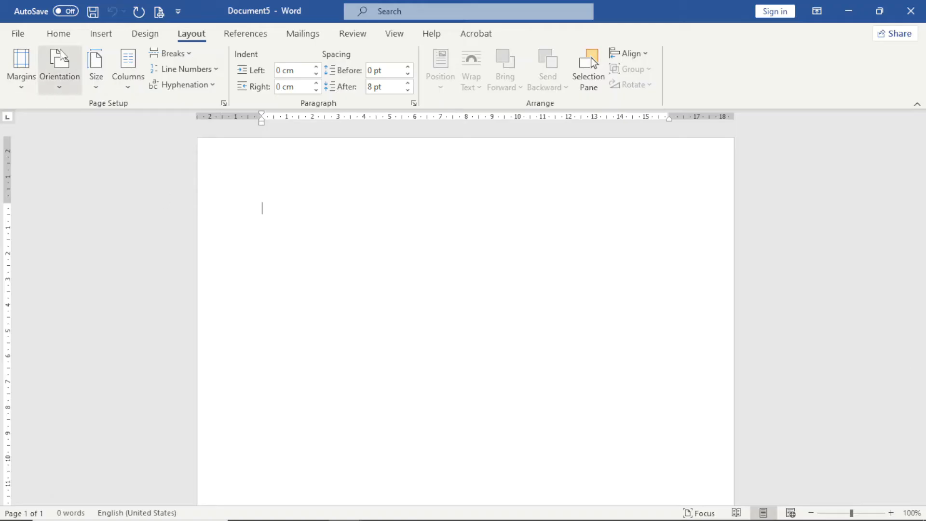
# - Paste the copied letter using Paste Special as Picture (Enhanced Metafile)
pyautogui.click(58, 34)
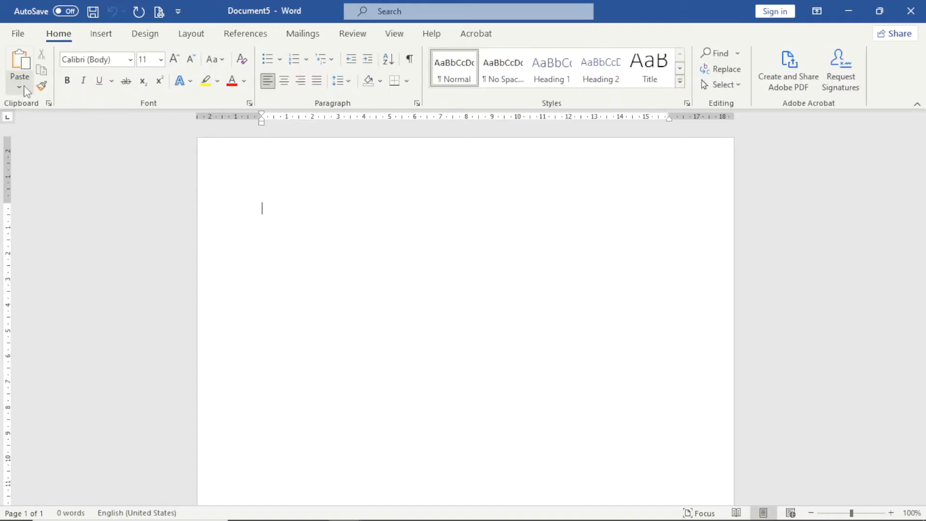
pyautogui.click(19, 86)
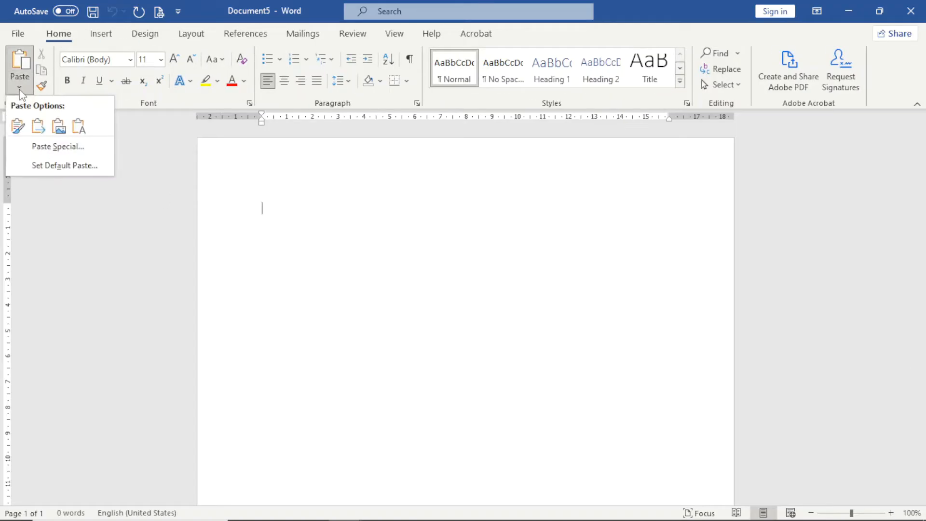
pyautogui.moveTo(58, 146)
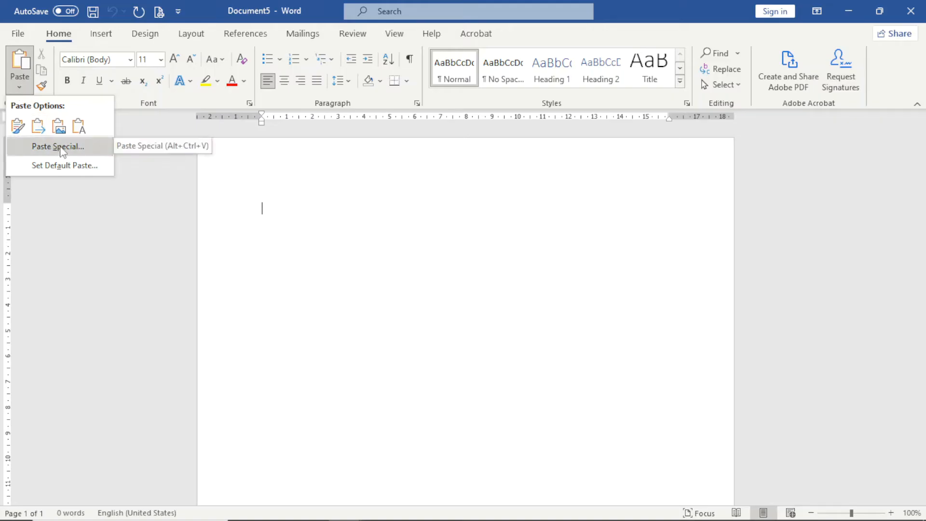
pyautogui.click(57, 146)
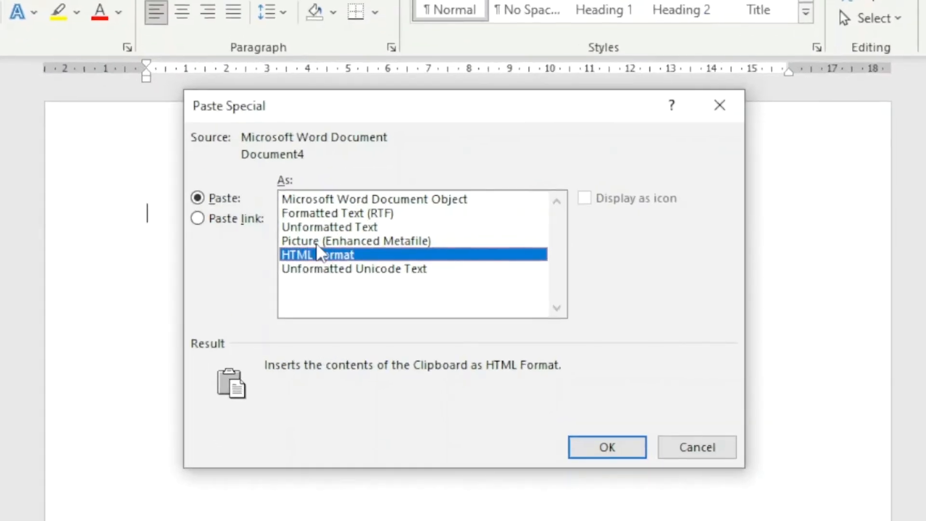
pyautogui.click(356, 240)
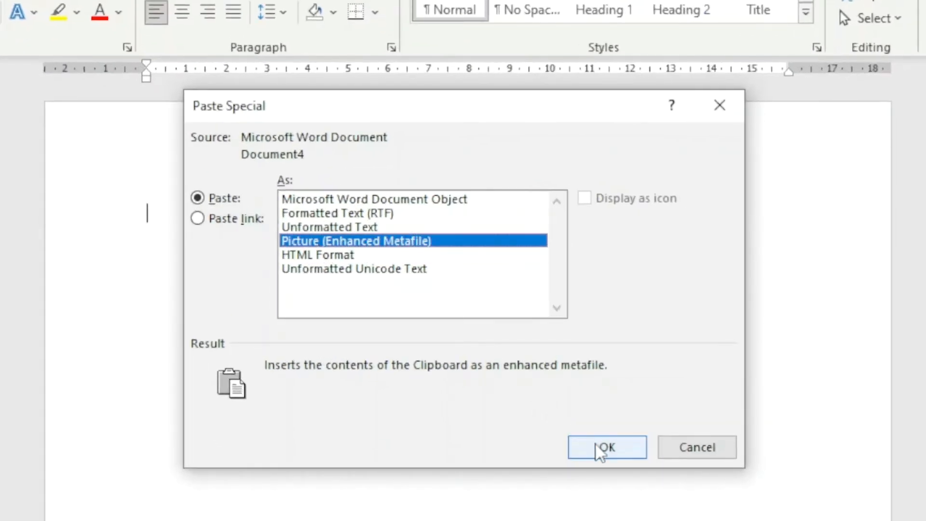
pyautogui.click(606, 447)
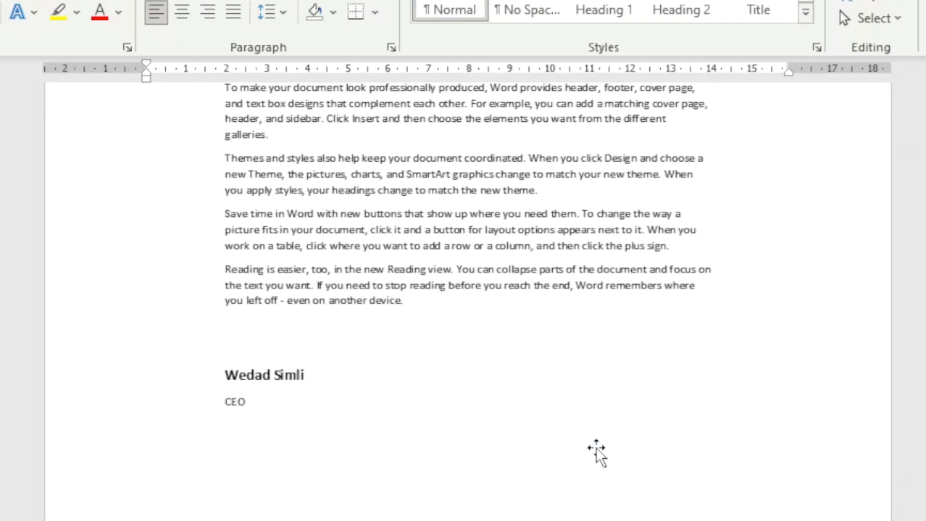
# - Bring up Save as Picture for the pasted letter image
pyautogui.scroll(3)
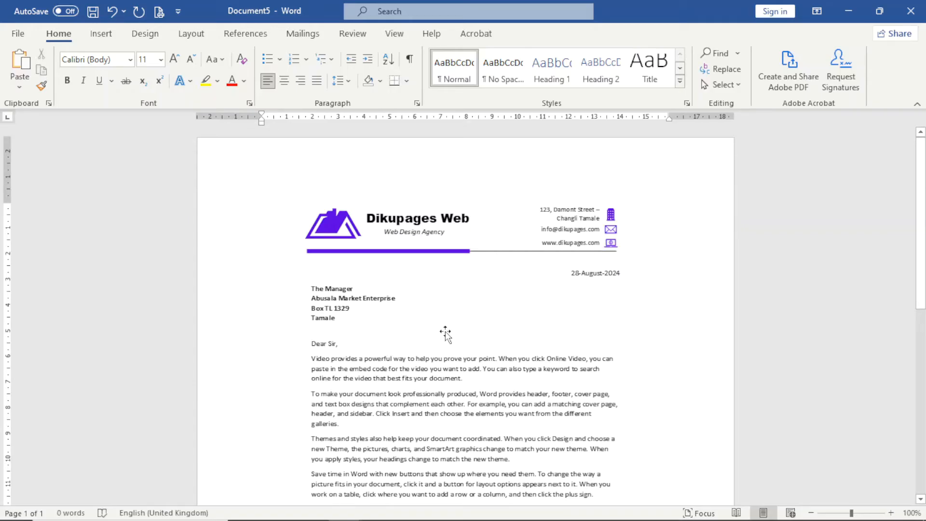
pyautogui.rightClick(446, 333)
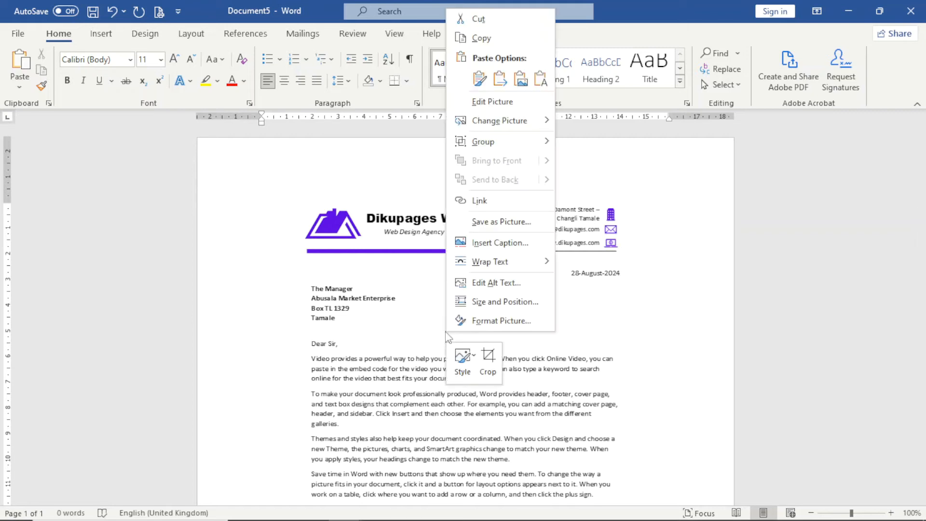
pyautogui.moveTo(492, 221)
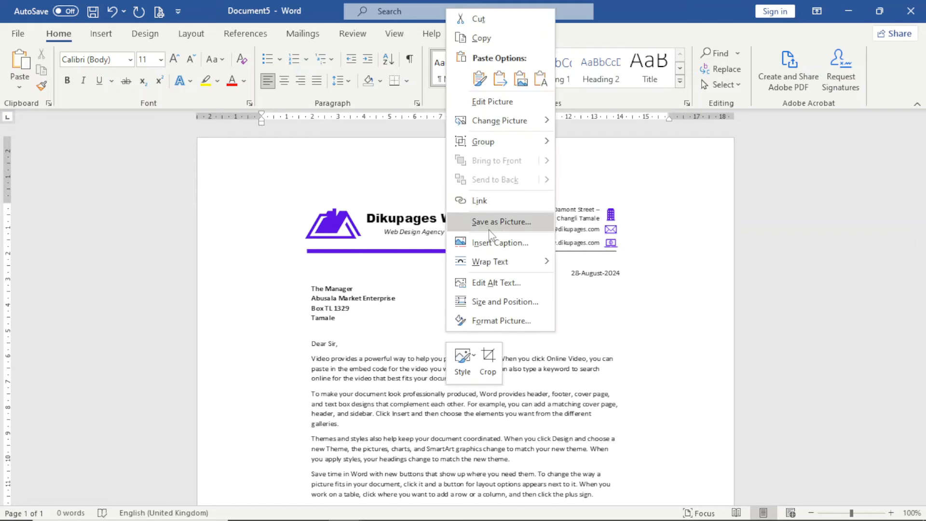
pyautogui.click(501, 222)
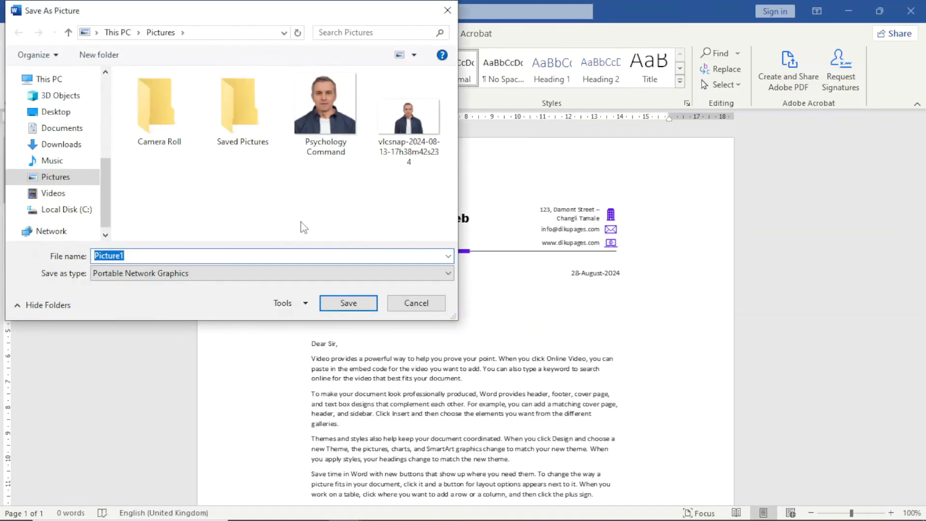
# - Save the picture as 'letterhead' in Pictures and select the saved image
pyautogui.write('lettehr')
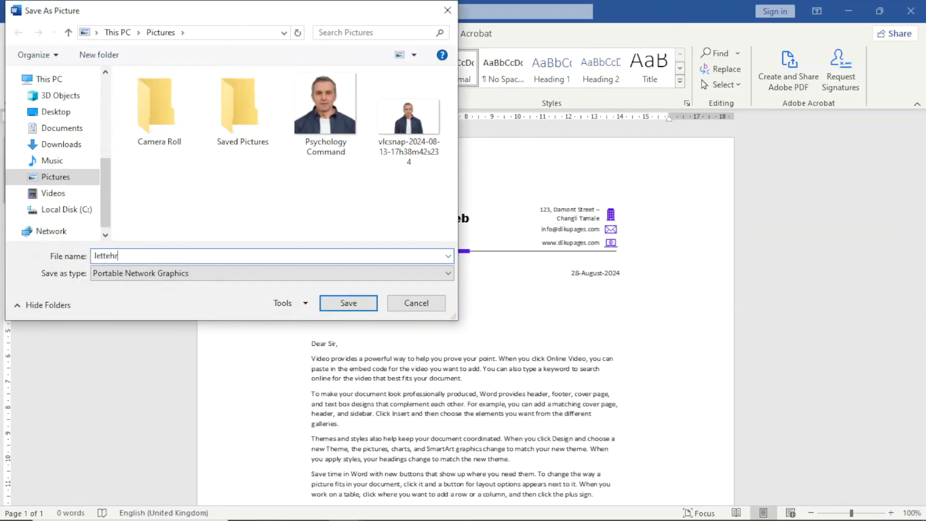
pyautogui.click(448, 273)
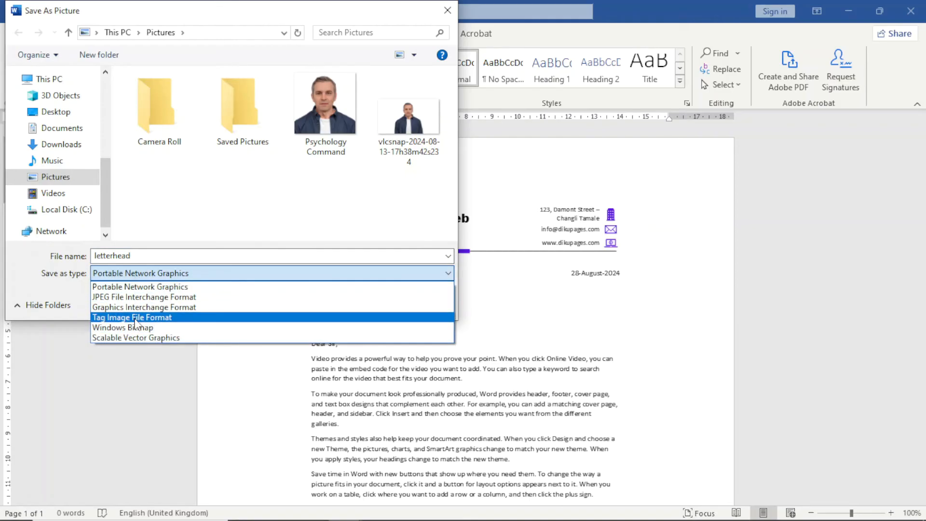
pyautogui.moveTo(144, 297)
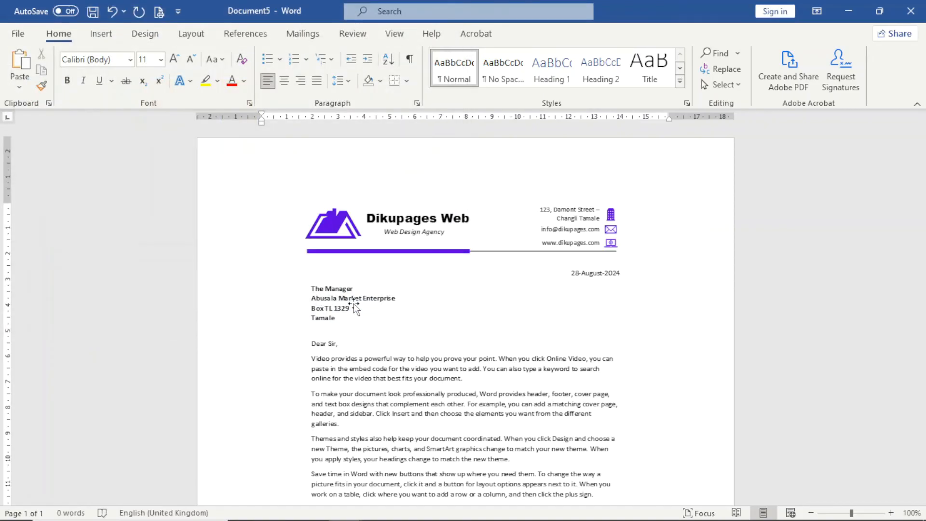
pyautogui.click(416, 227)
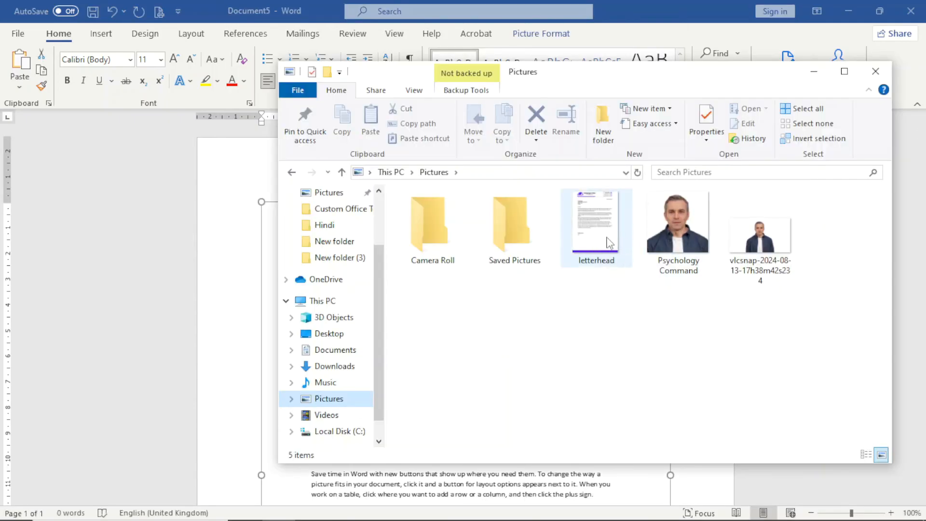
pyautogui.click(597, 227)
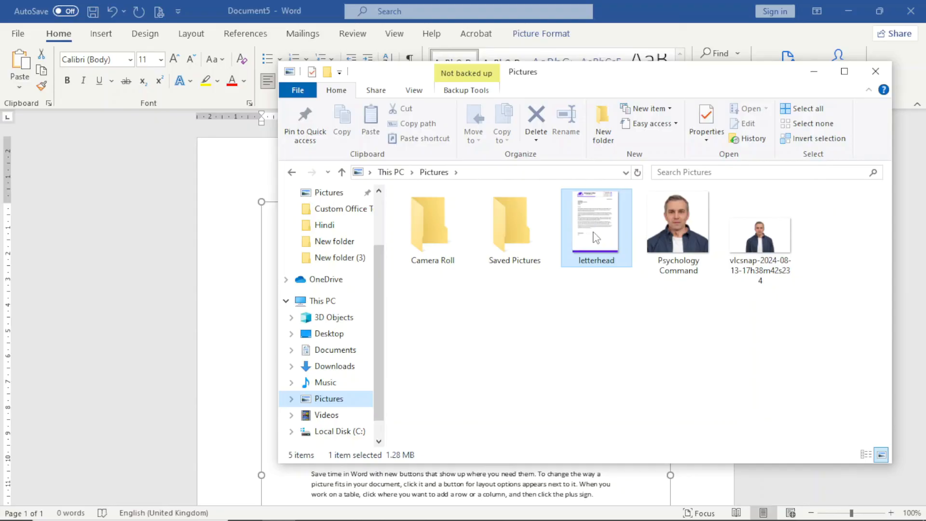
# - Open letterhead.jpg in Photos to view the full Dikupages Web letter
pyautogui.doubleClick(596, 222)
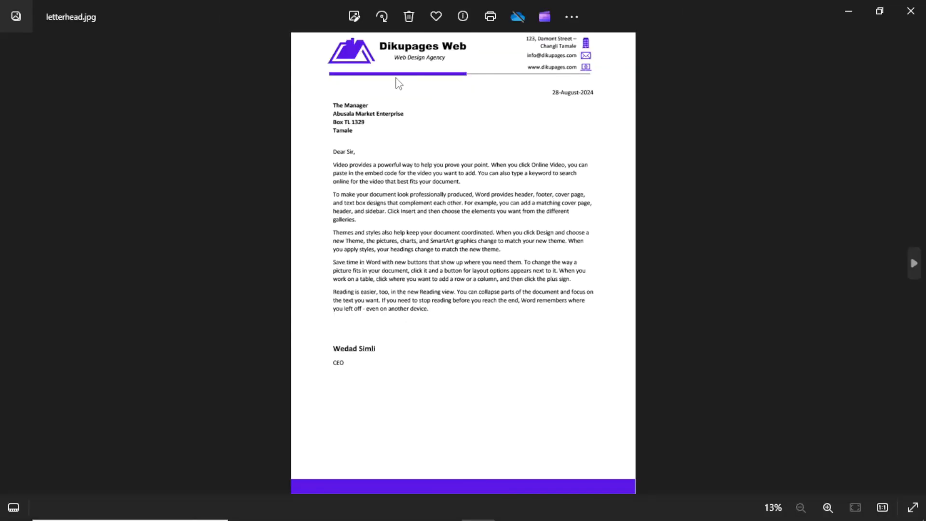
pyautogui.moveTo(436, 294)
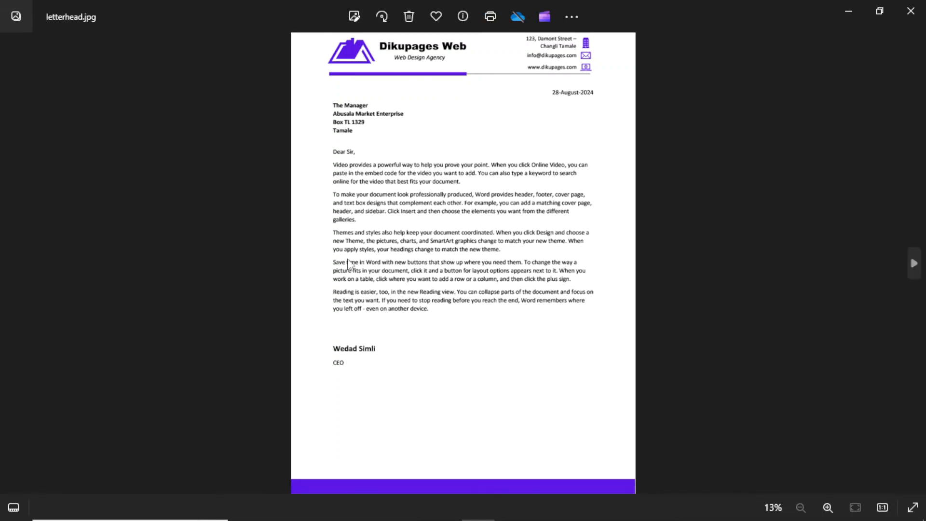
pyautogui.moveTo(458, 242)
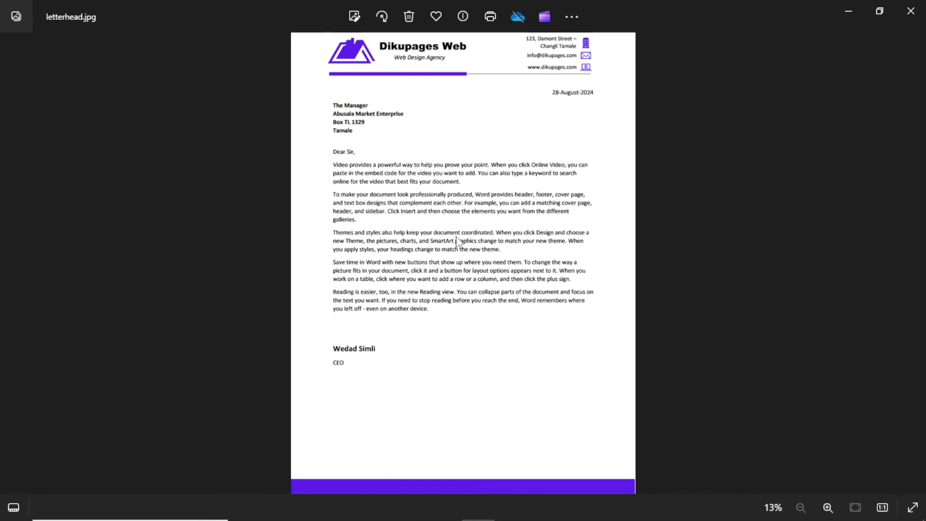